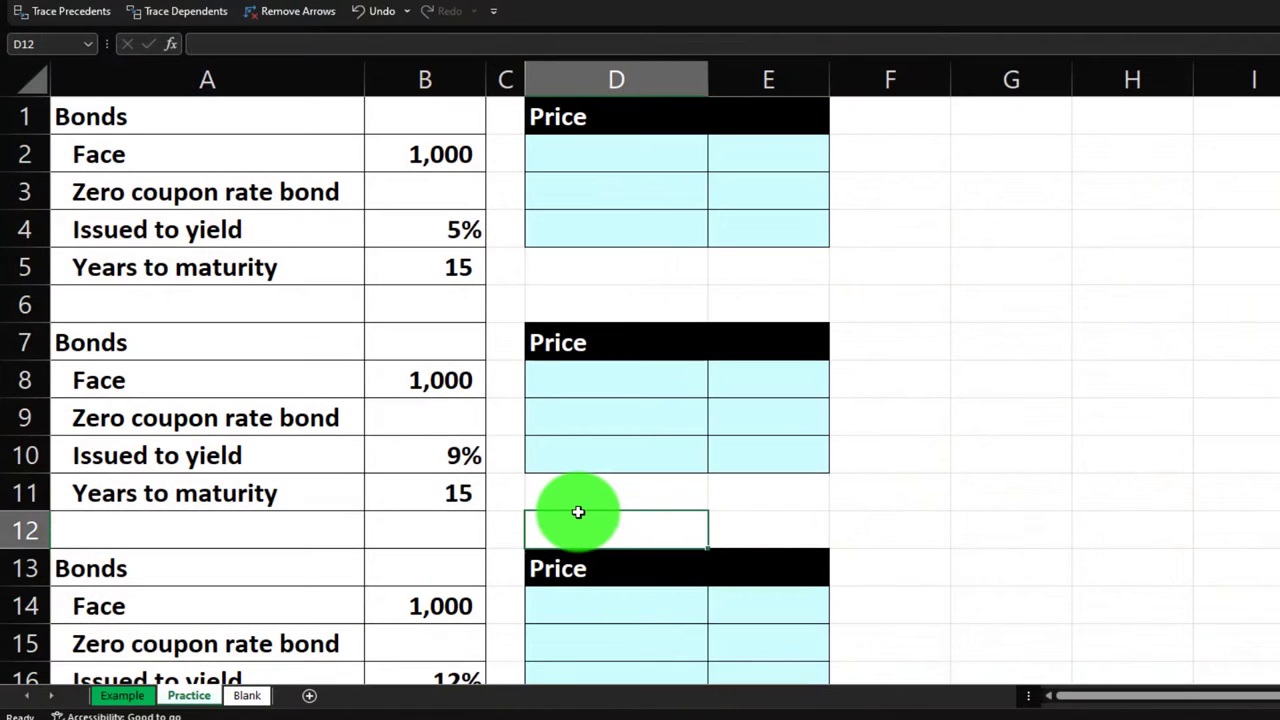
{"action": "mouse_move", "coordinate": [580, 473]}
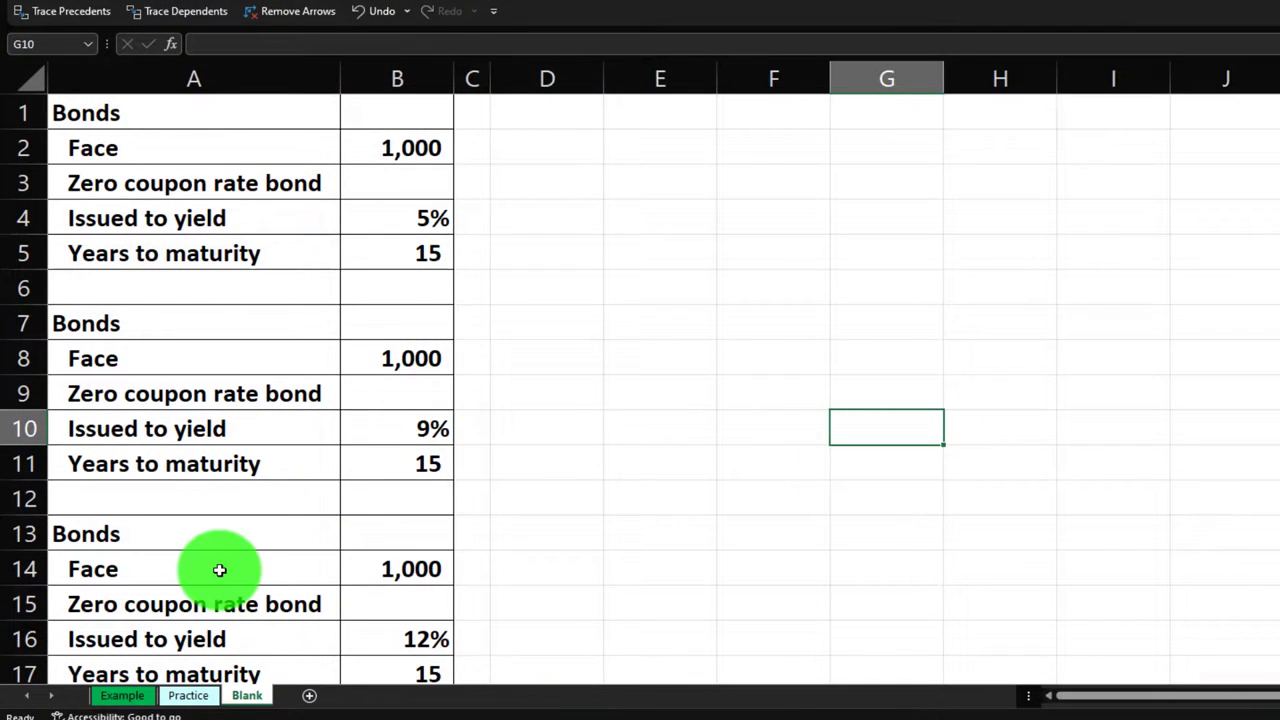
Select the Face label cell in row 14 of the Blank sheet
{"action": "left_click", "coordinate": [226, 570]}
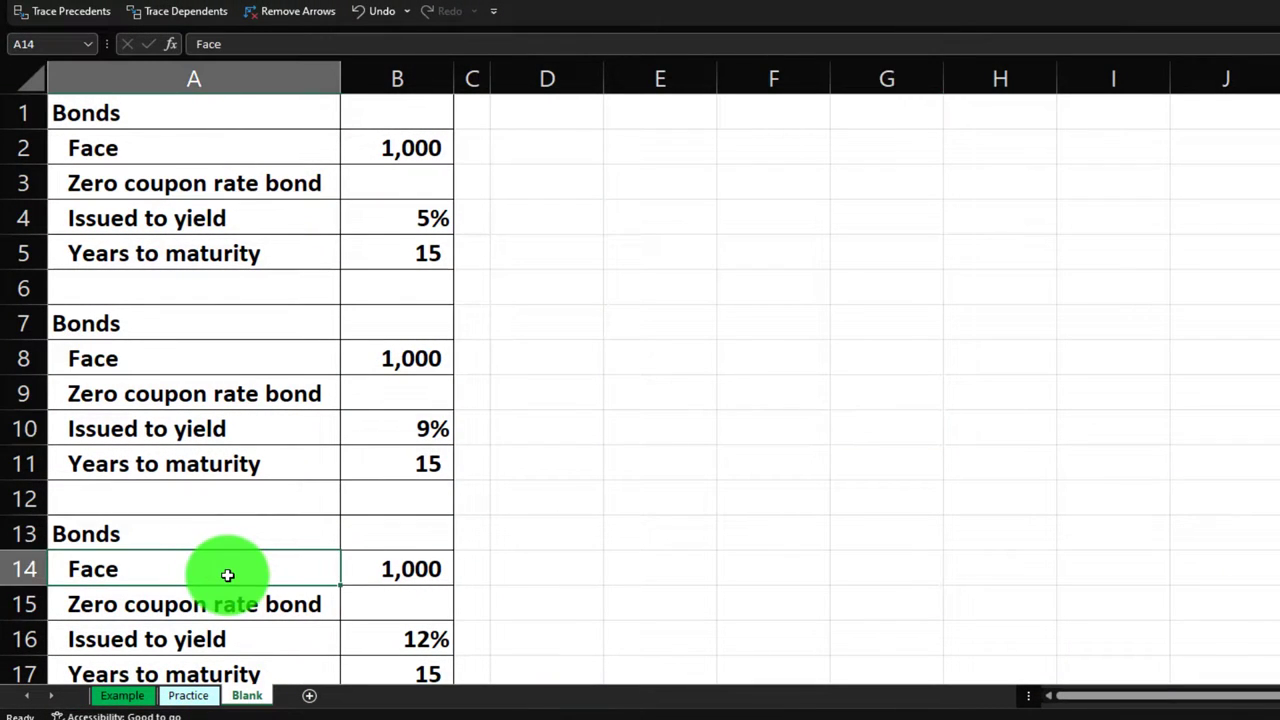
{"action": "mouse_move", "coordinate": [217, 556]}
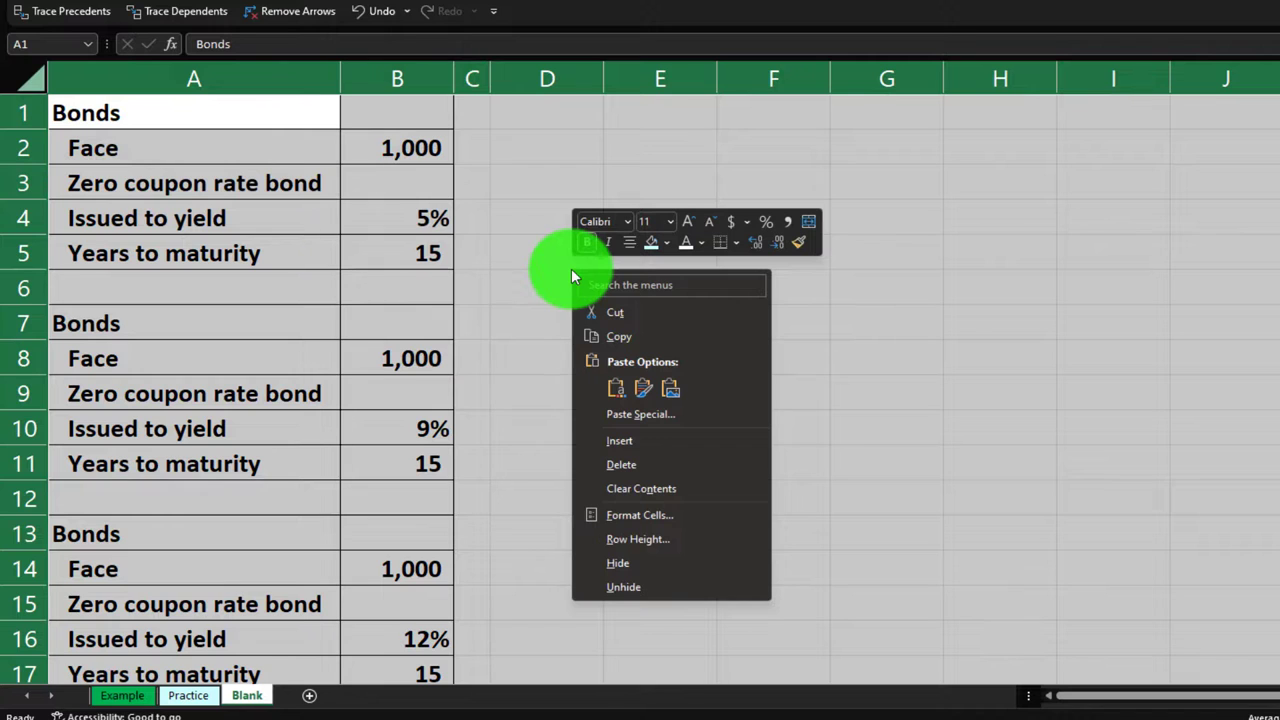
{"action": "left_click", "coordinate": [640, 515]}
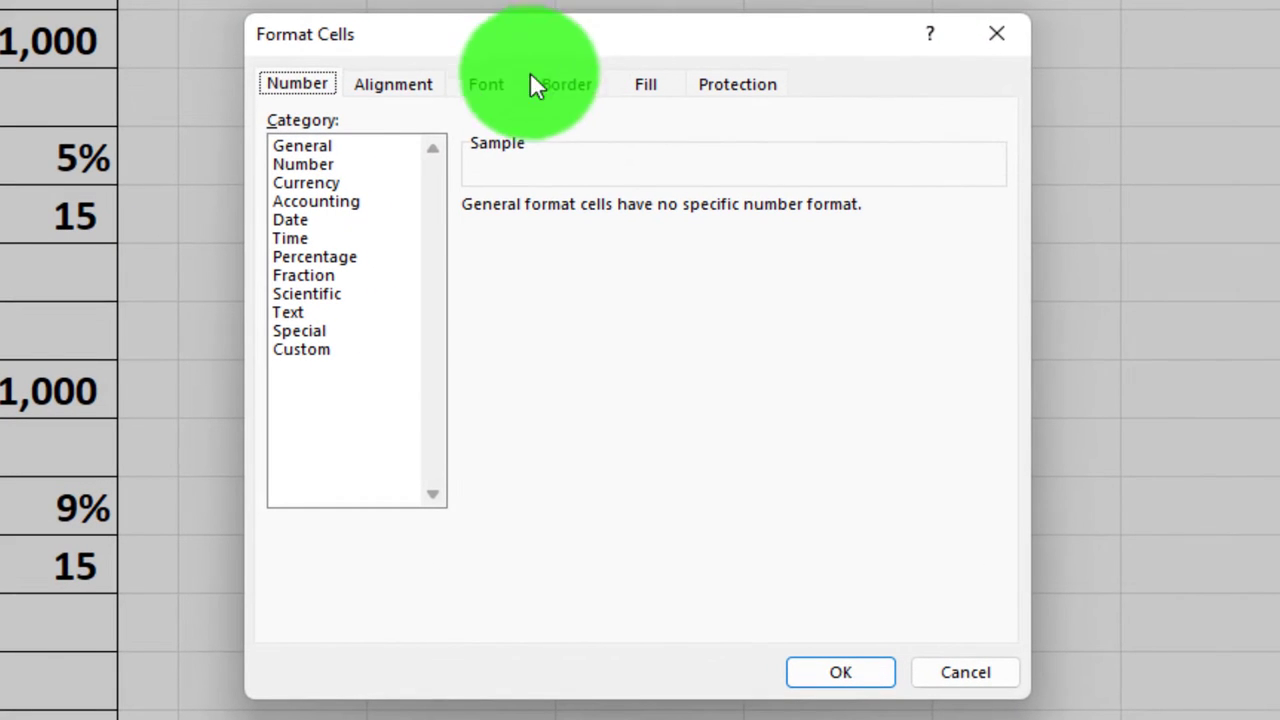
{"action": "left_click", "coordinate": [306, 182]}
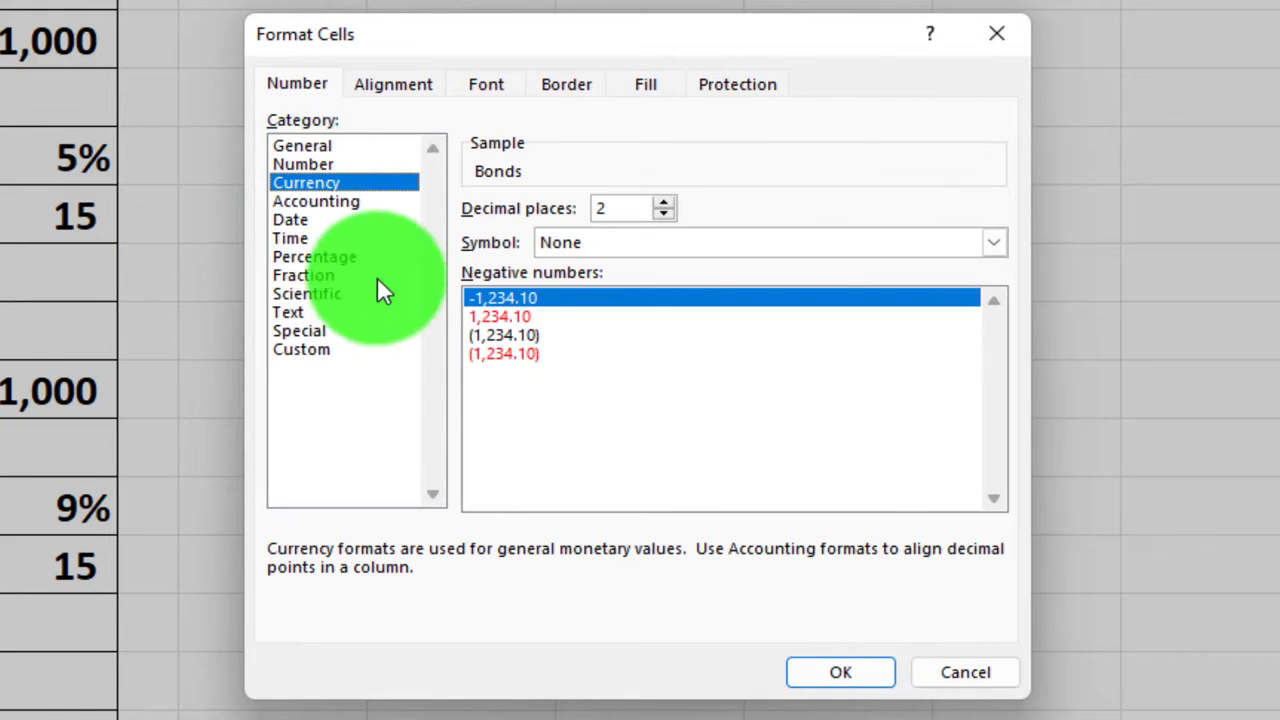
{"action": "left_click", "coordinate": [993, 242]}
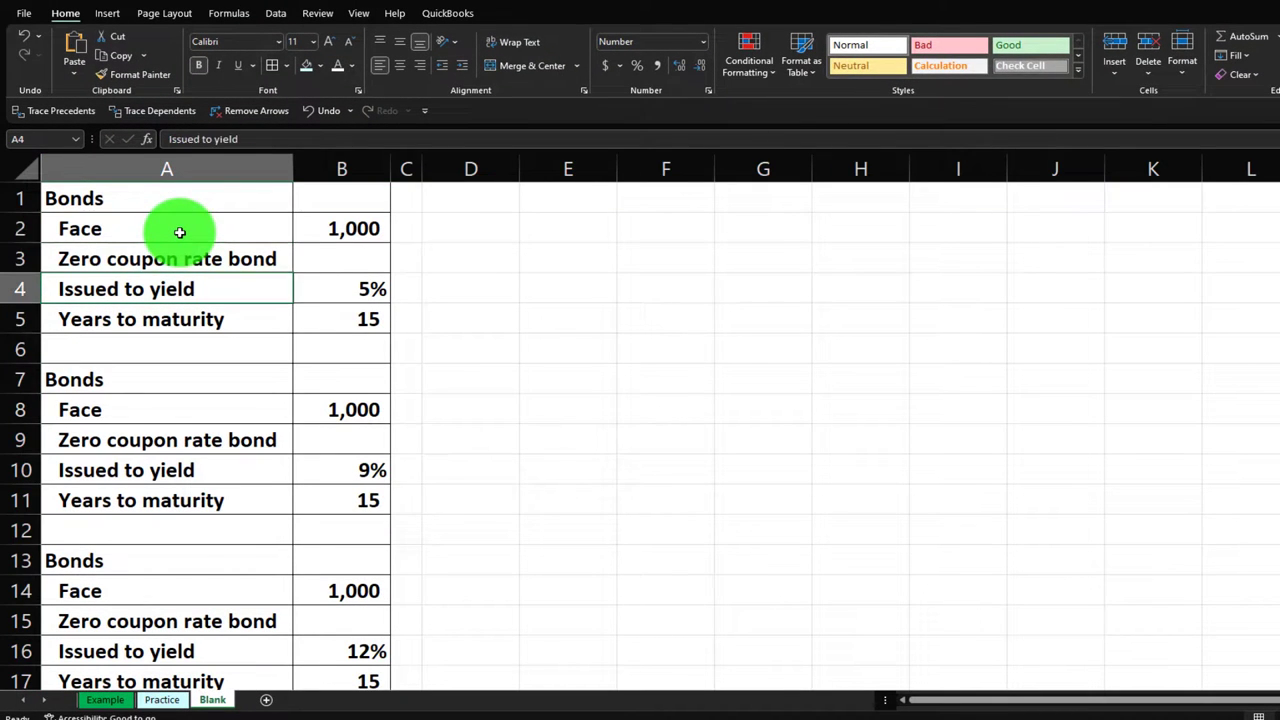
{"action": "left_click", "coordinate": [341, 409]}
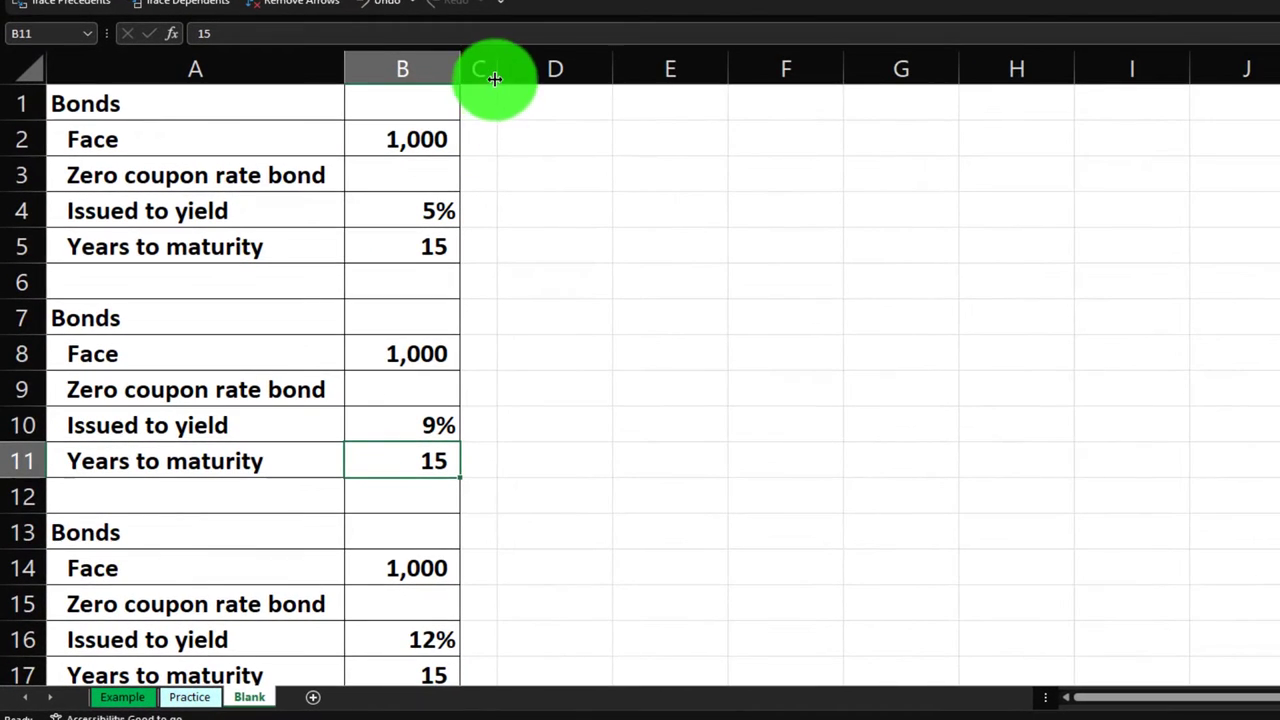
{"action": "mouse_move", "coordinate": [424, 92]}
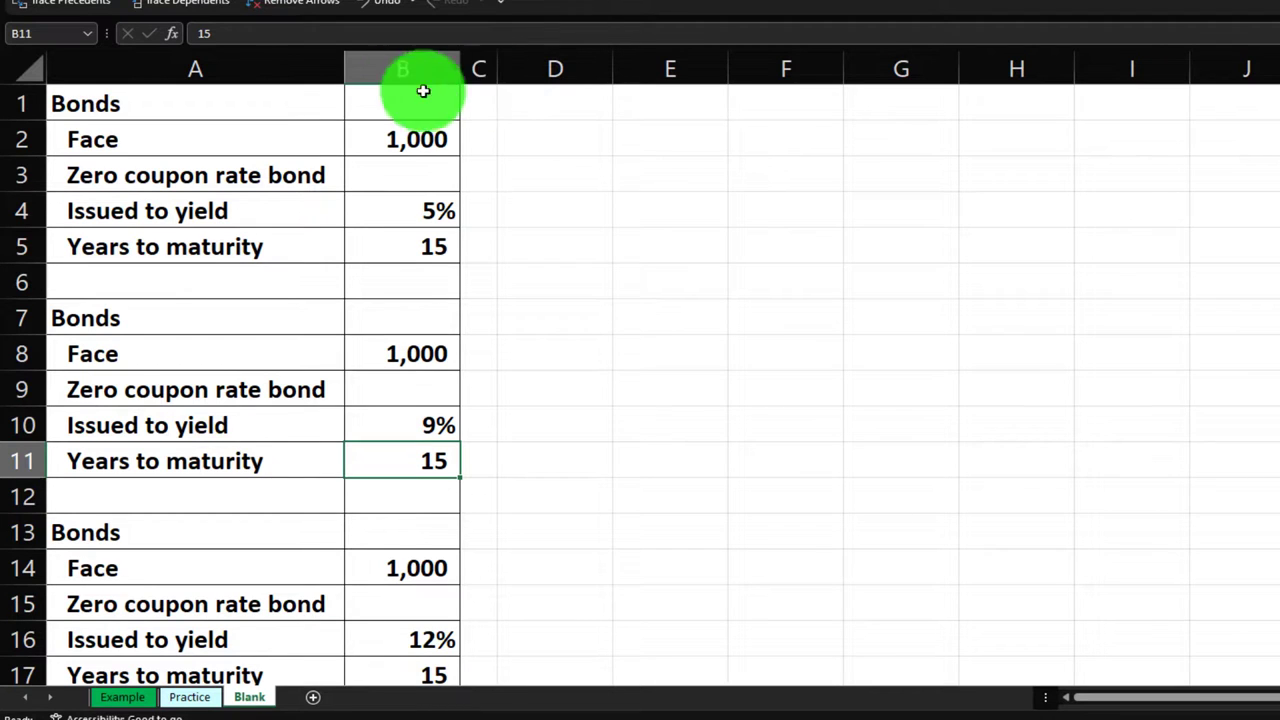
{"action": "left_click", "coordinate": [195, 103]}
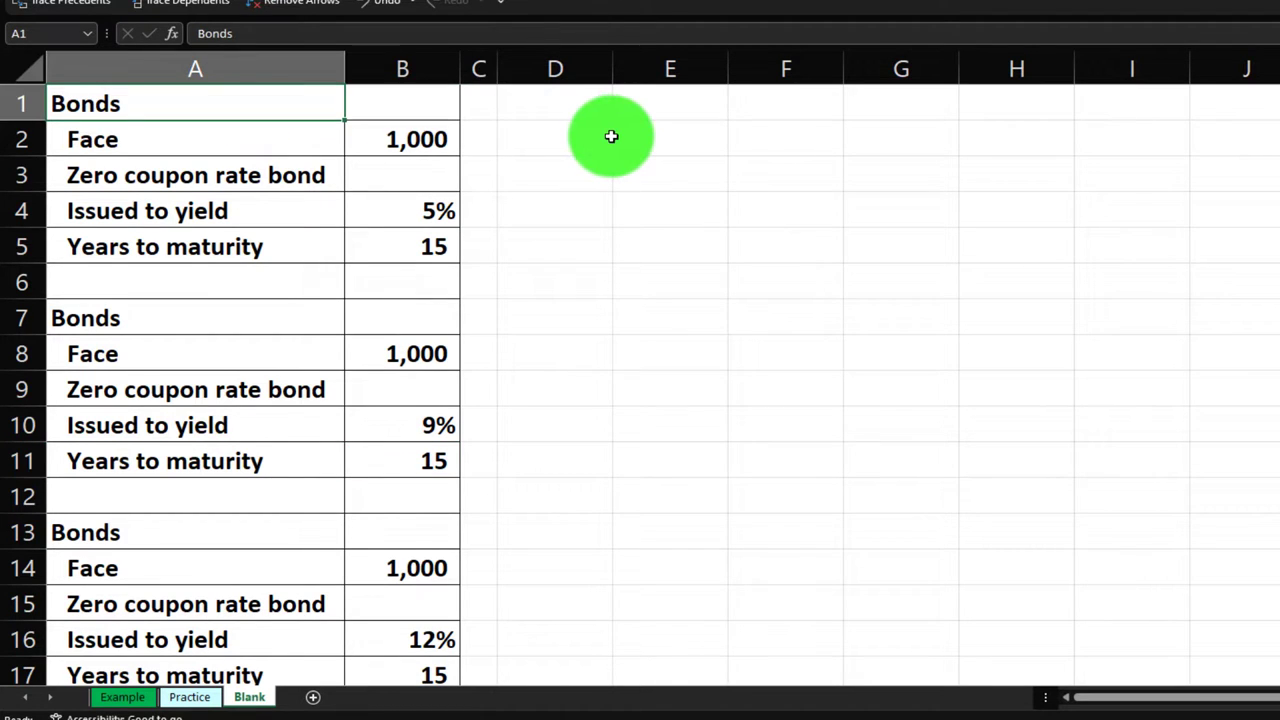